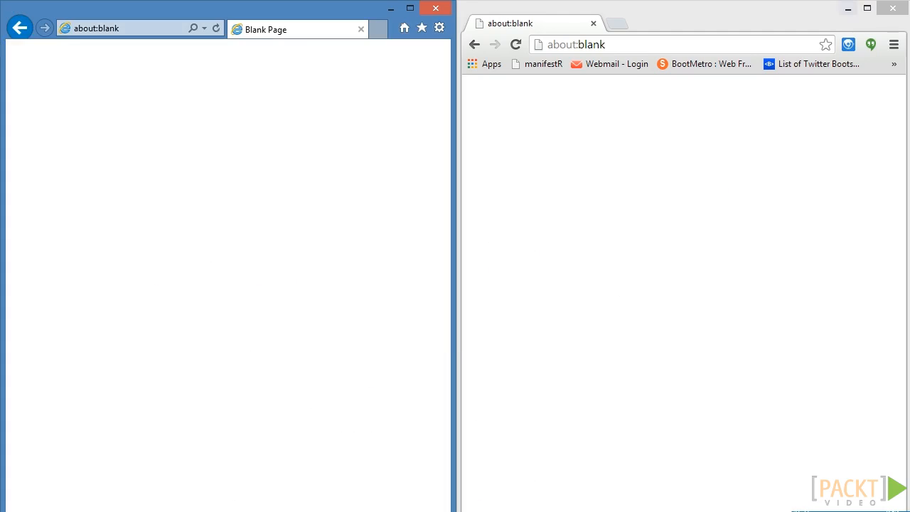
{"action": "type", "text": "://localhost:16440/api/names"}
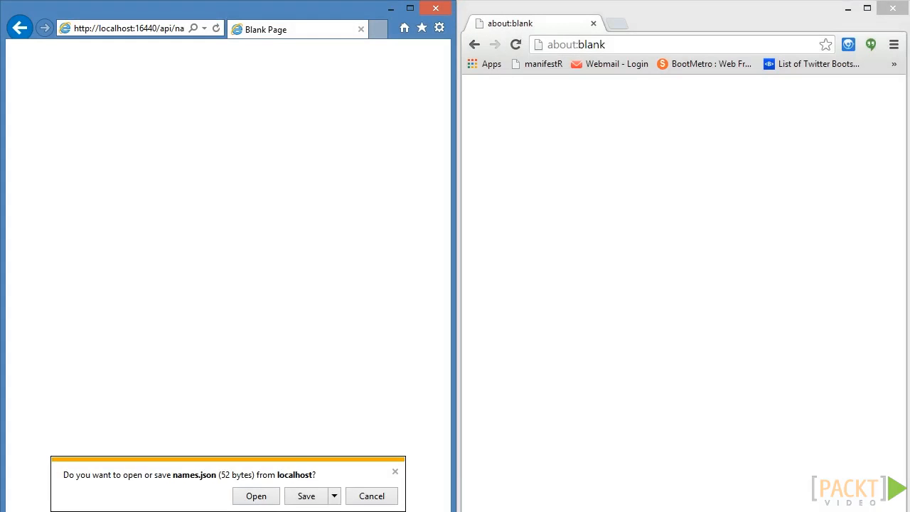
{"action": "left_click", "coordinate": [256, 496]}
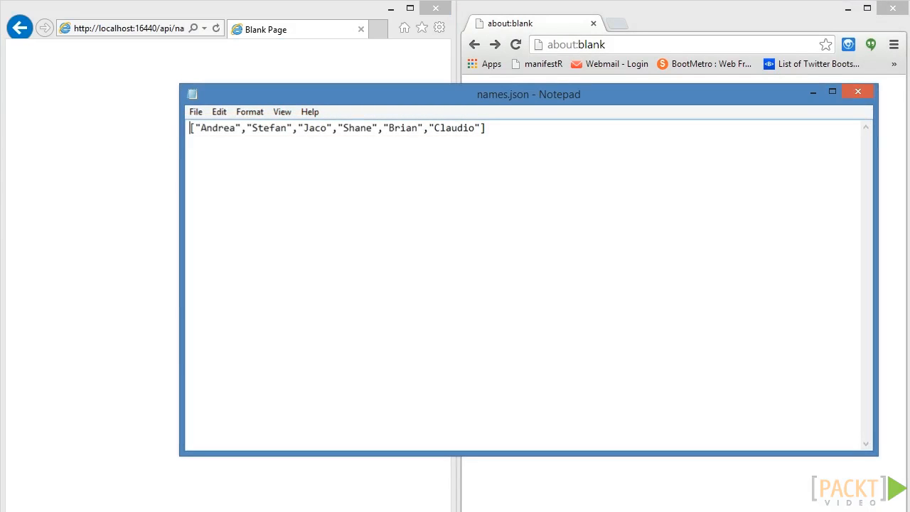
{"action": "type", "text": "http://localhost:16440/api/names"}
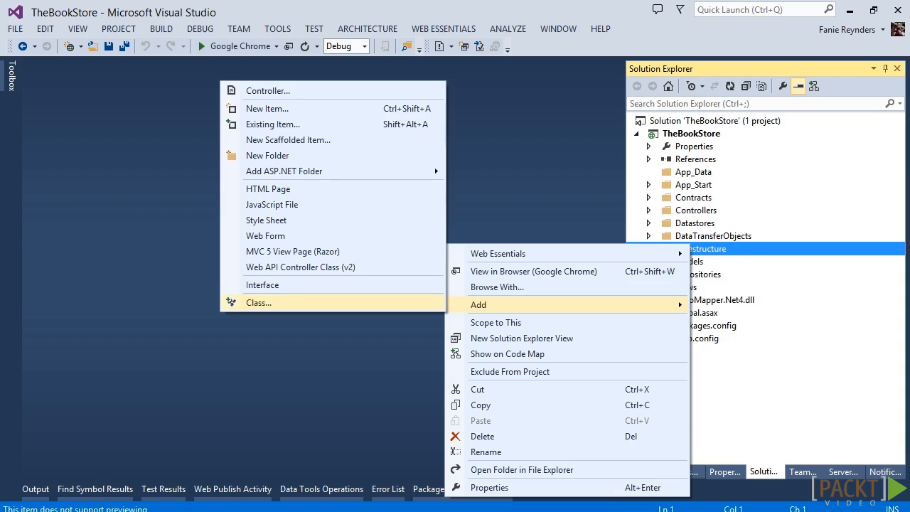
Step: Add a class named BooksCsvFormatter to TheBookStore's Infrastructure folder
{"action": "left_click", "coordinate": [259, 302]}
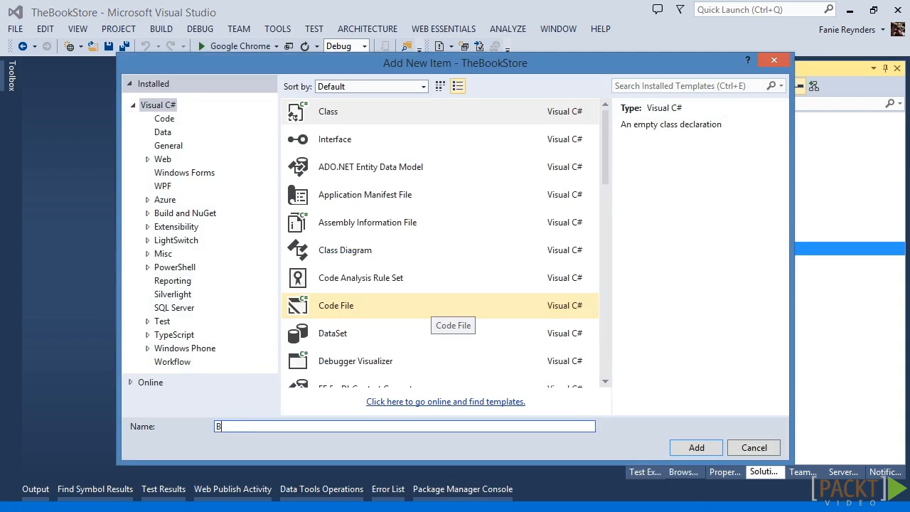
{"action": "type", "text": "ooksCsvFormatter"}
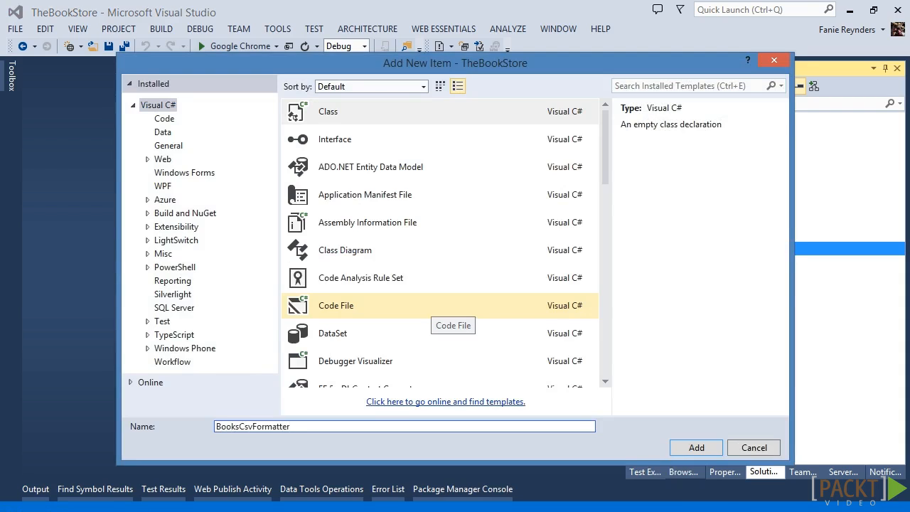
{"action": "left_click", "coordinate": [696, 447]}
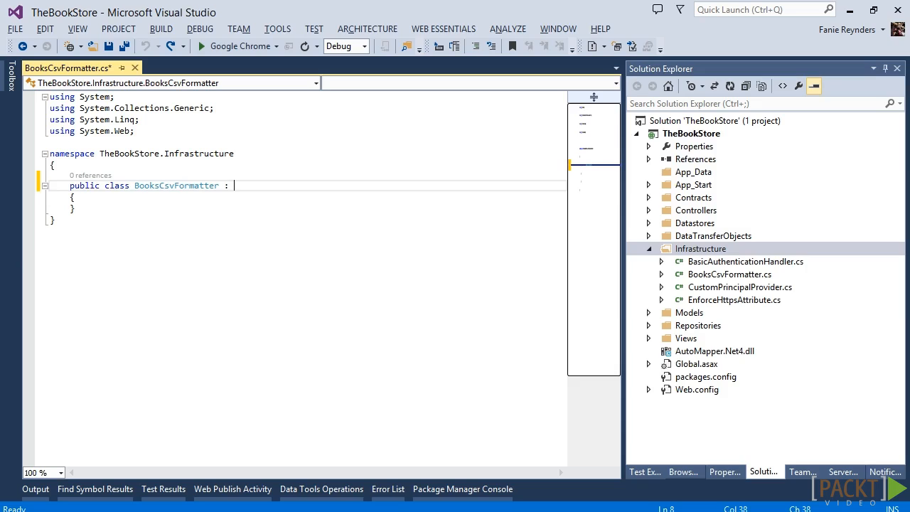
Step: Inherit BufferedMediaTypeFormatter, import System.Net.Http.Formatting, and generate abstract member stubs
{"action": "type", "text": "BufferedMediaTypeFormatter"}
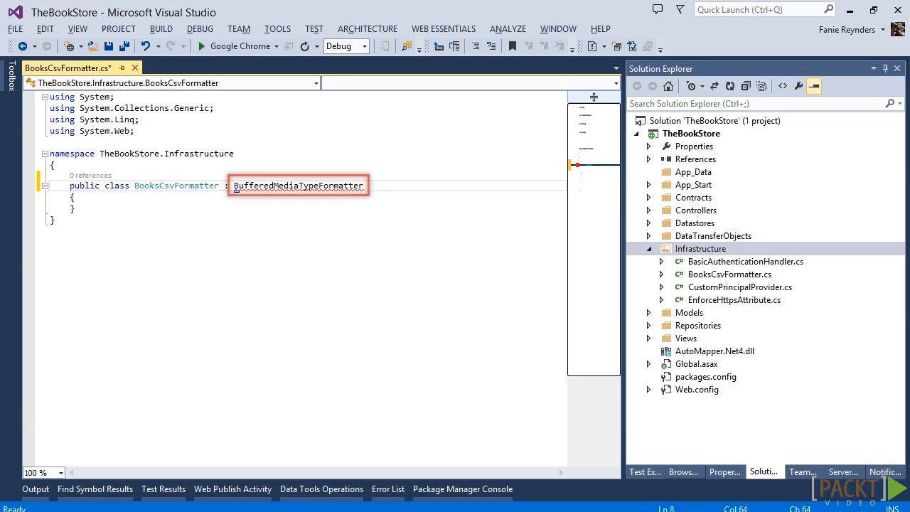
{"action": "left_click", "coordinate": [245, 199]}
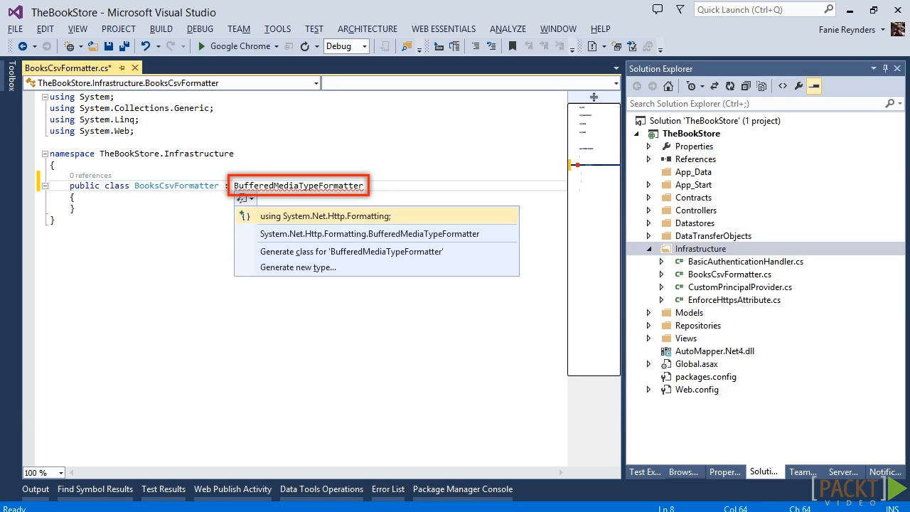
{"action": "left_click", "coordinate": [352, 215]}
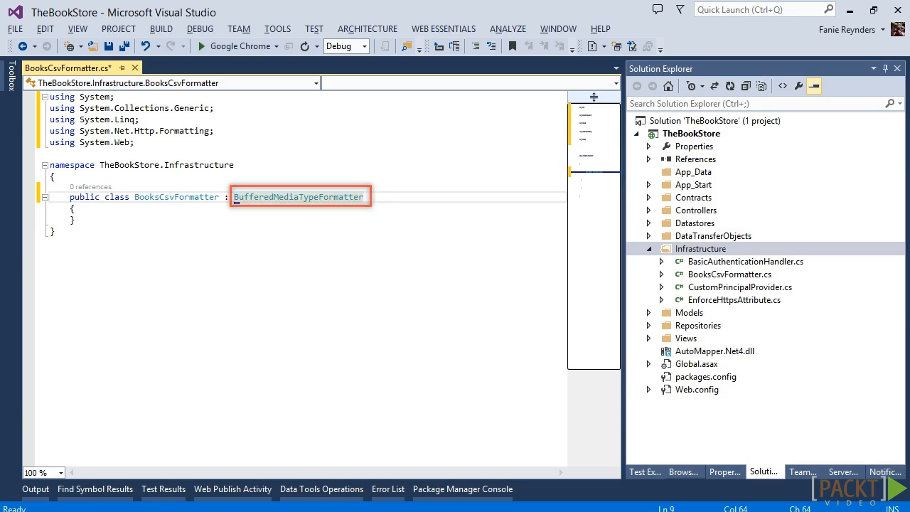
{"action": "left_click", "coordinate": [240, 209]}
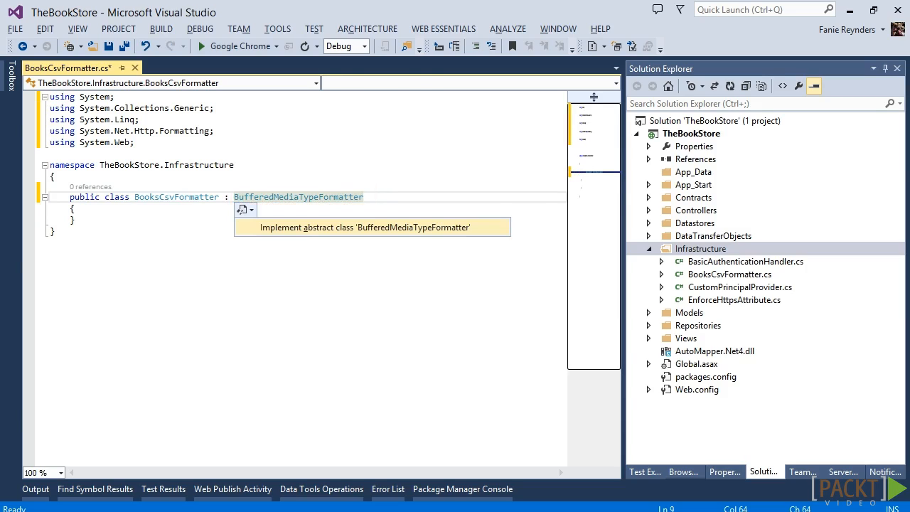
{"action": "left_click", "coordinate": [364, 227]}
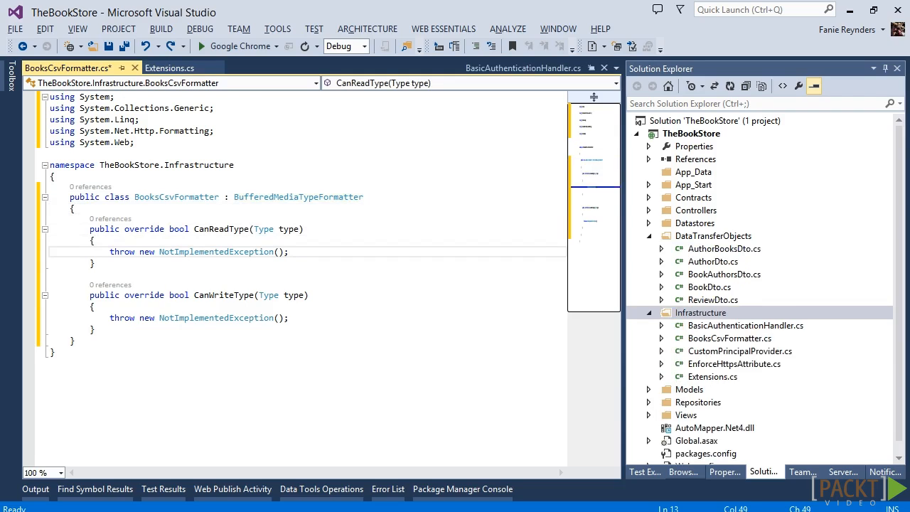
Step: Return false from CanReadType, accept BookDto types in CanWriteType, and register text/csv
{"action": "type", "text": "return fa"}
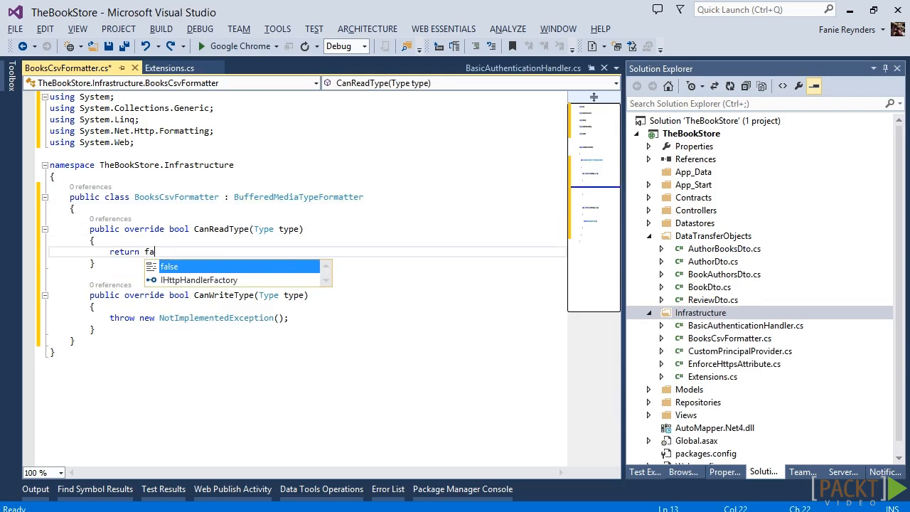
{"action": "type", "text": "lse;"}
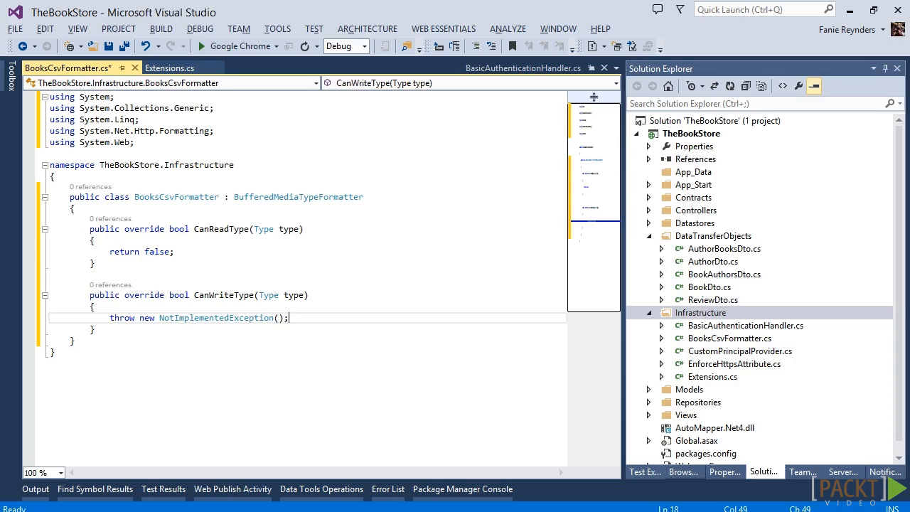
{"action": "type", "text": "return (type == typeof(BookDto) || type == typeof(IEnumerable<BookDto>));"}
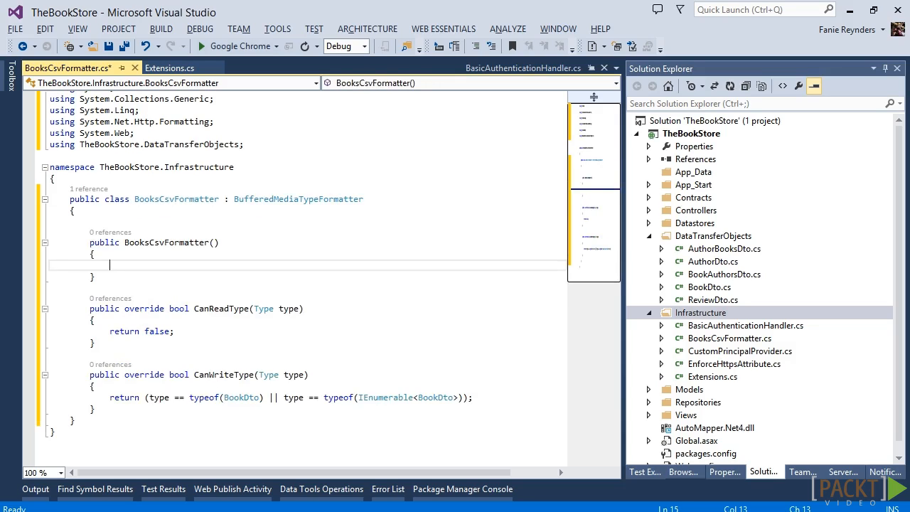
{"action": "type", "text": "SupportedMediaTypes.Add(new MediaTypeHeaderValue(\"text/csv\"));"}
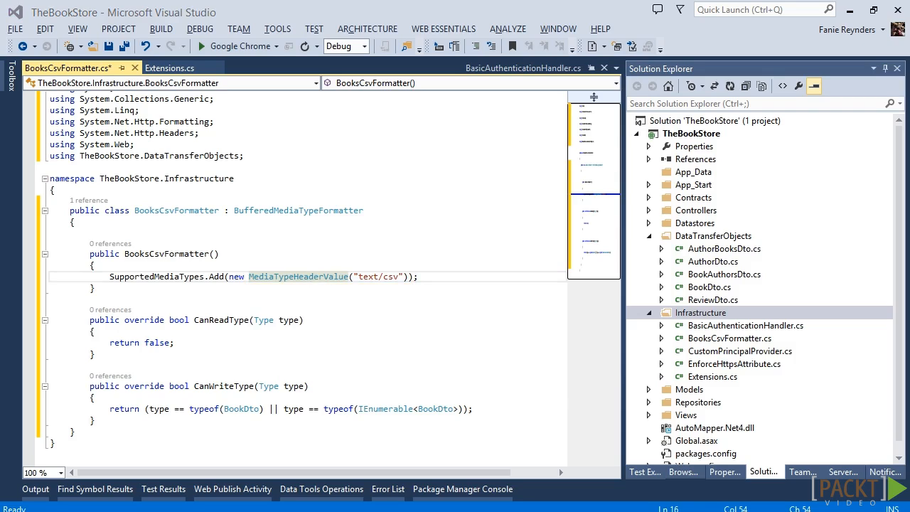
Step: Write the WriteToStream override, checking the Flatten extension method in Extensions.cs
{"action": "key", "text": "Enter"}
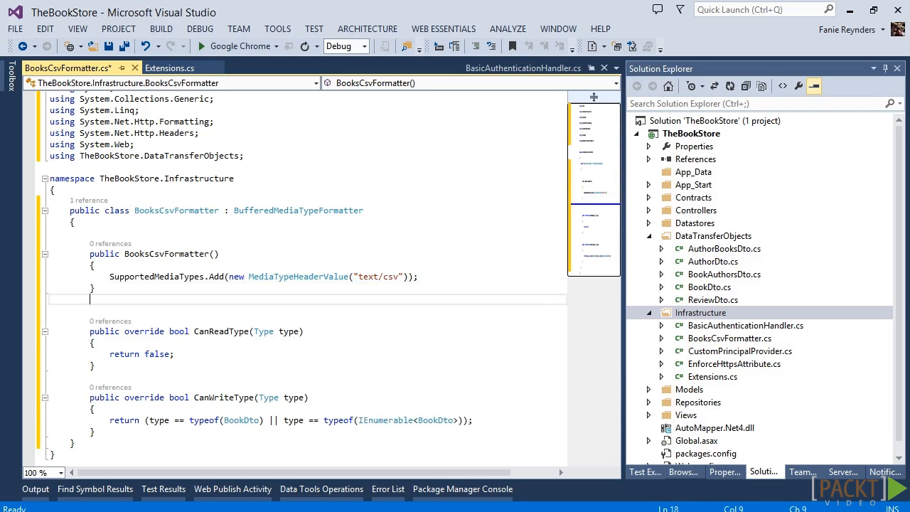
{"action": "type", "text": "prot"}
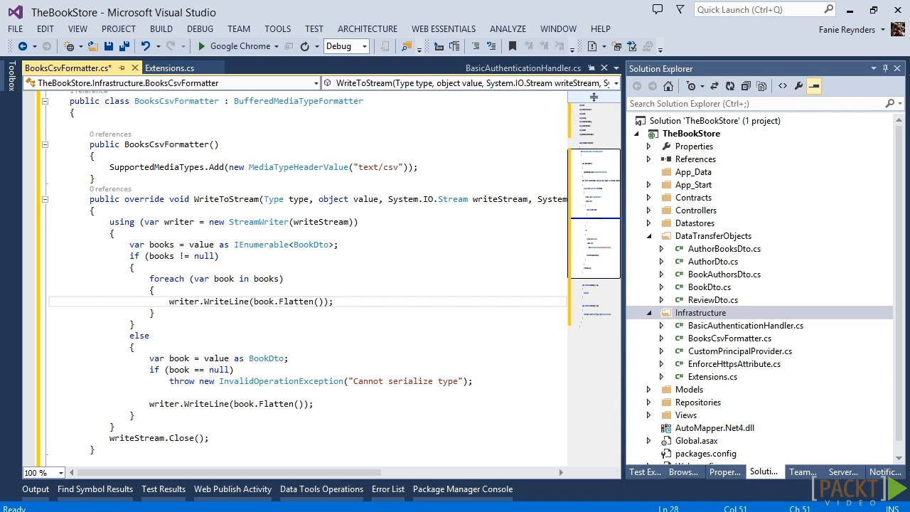
{"action": "left_click", "coordinate": [170, 68]}
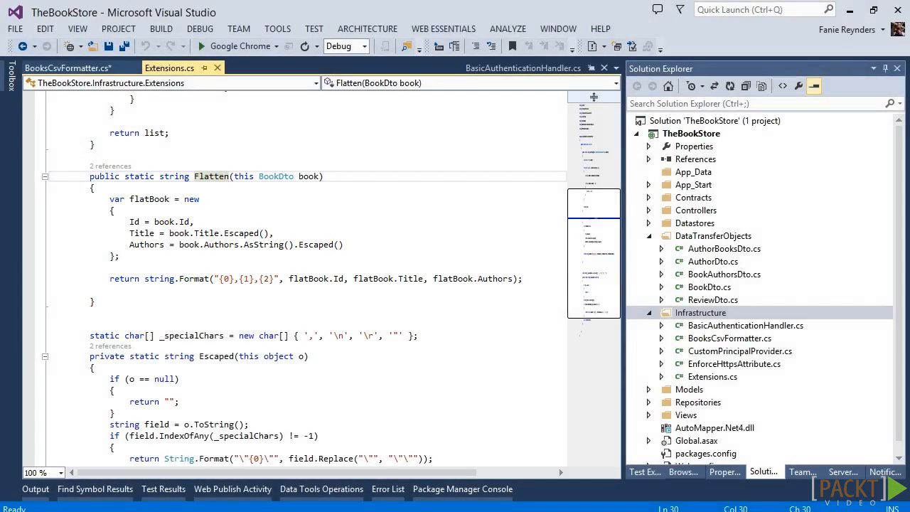
{"action": "left_click", "coordinate": [68, 68]}
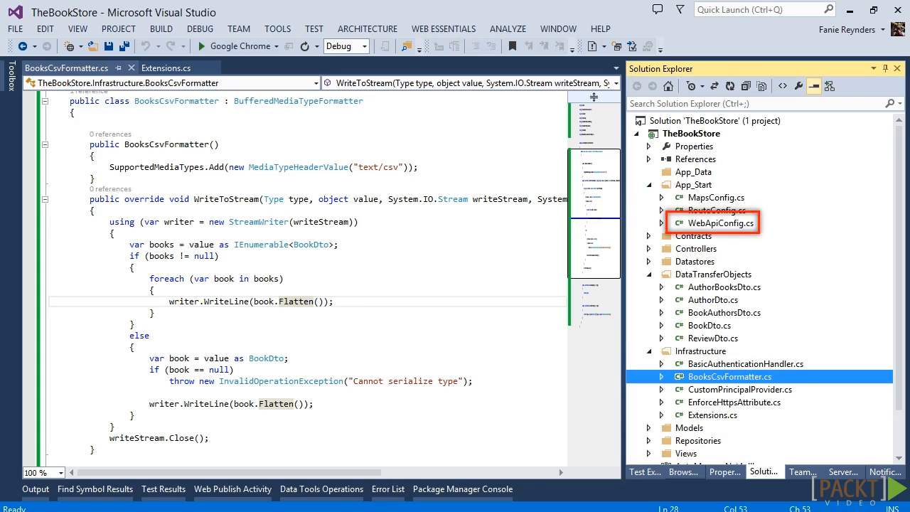
Step: Add config.Formatters.Add(new BooksCsvFormatter()) to WebApiConfig.cs
{"action": "double_click", "coordinate": [718, 222]}
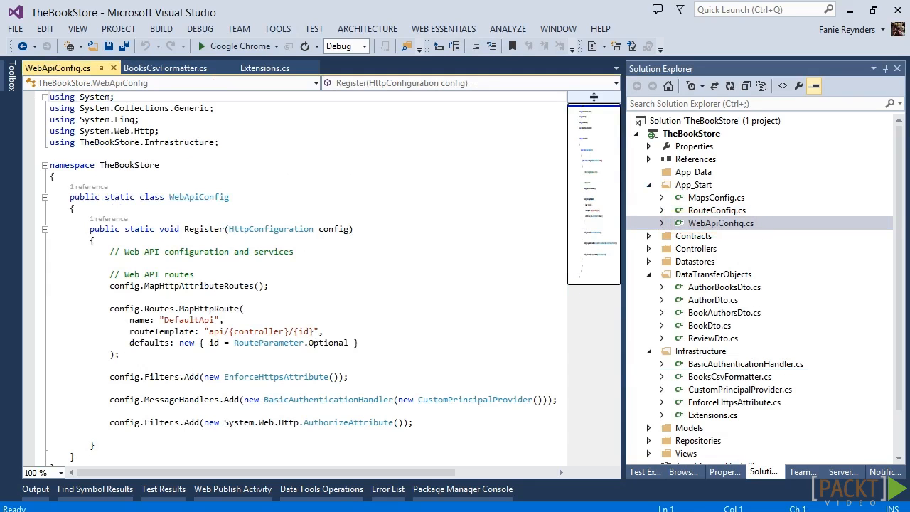
{"action": "type", "text": "config.Formatters.Add(new BooksCsvFormatter());"}
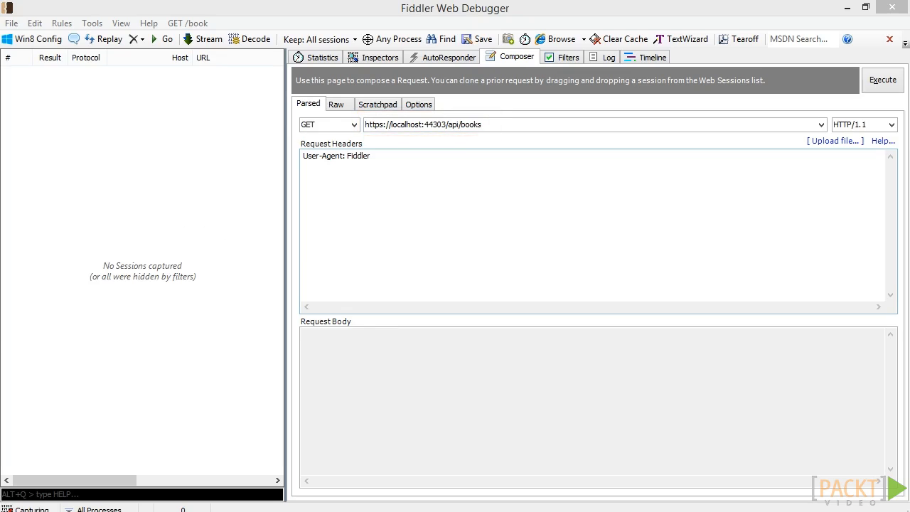
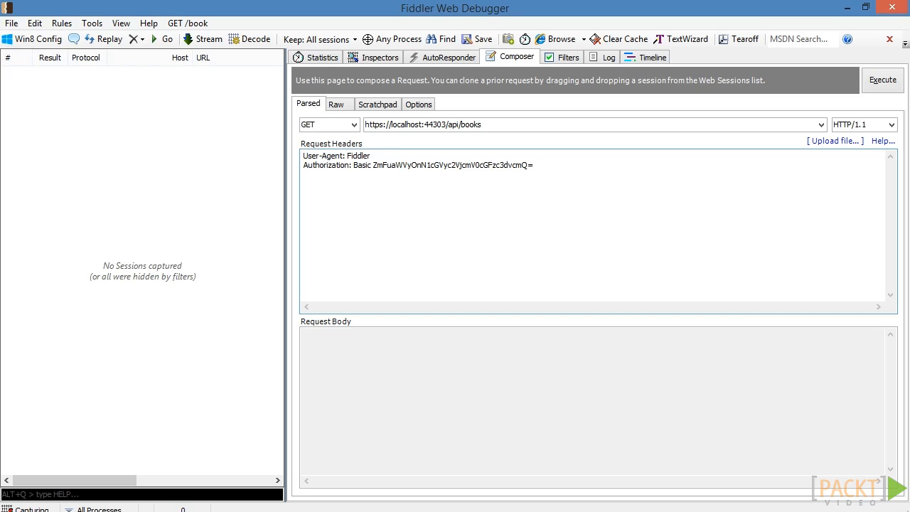
Step: Send the api/books GET with a Basic Authorization header and inspect the JSON response
{"action": "left_click", "coordinate": [882, 80]}
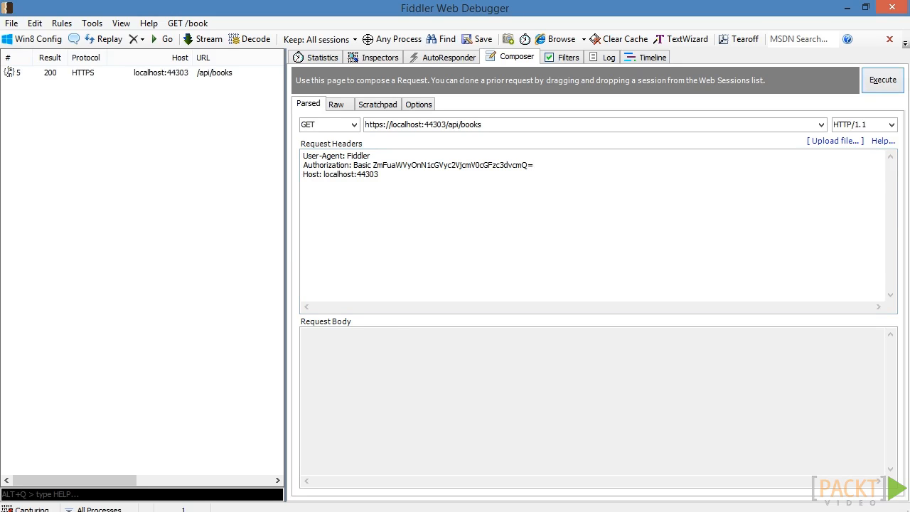
{"action": "left_click", "coordinate": [380, 57]}
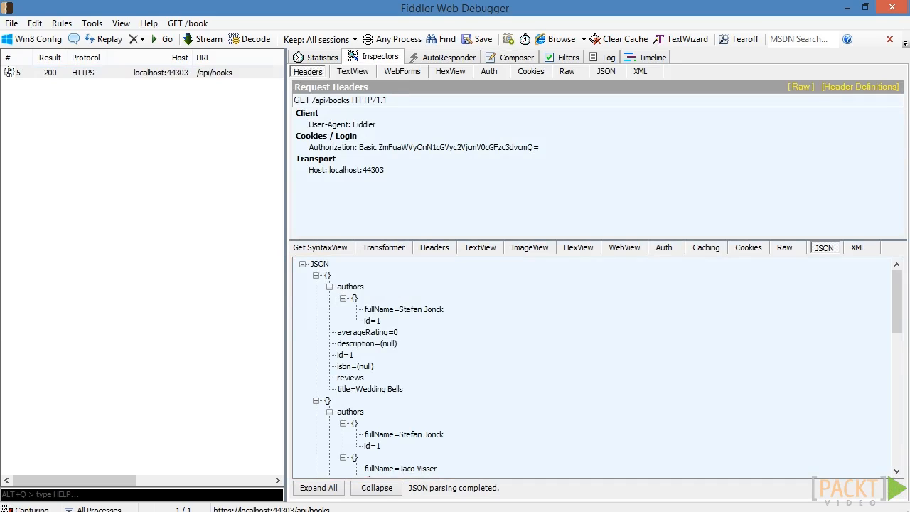
{"action": "left_click", "coordinate": [516, 58]}
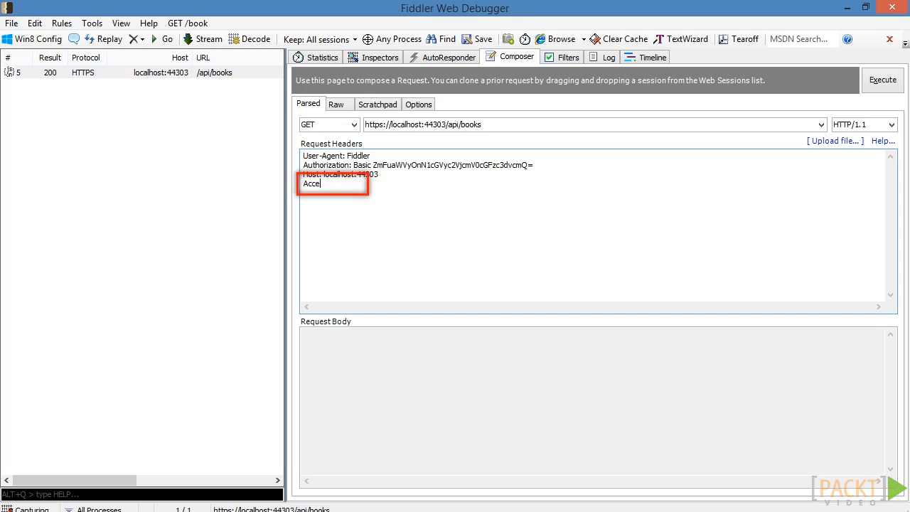
Step: Resend the request with an Accept: text/csv header and view the CSV response
{"action": "type", "text": "pt: text"}
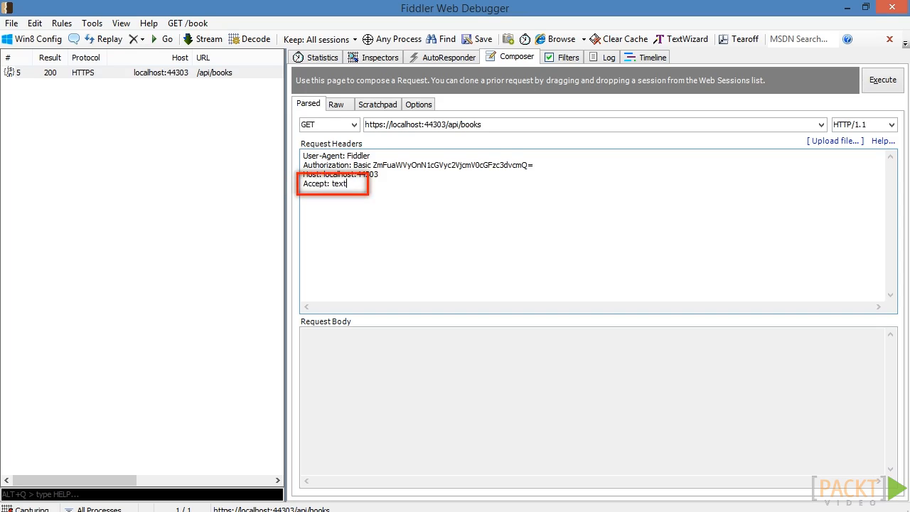
{"action": "type", "text": "/csv"}
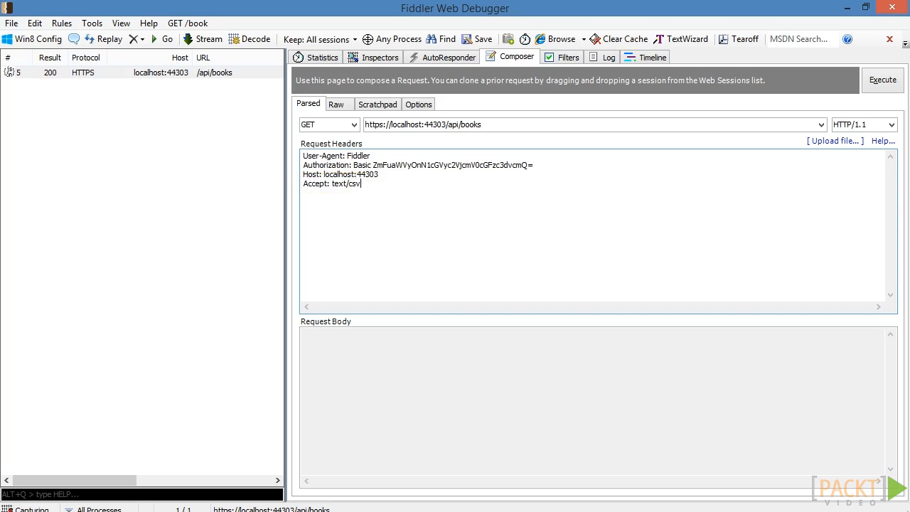
{"action": "left_click", "coordinate": [882, 79]}
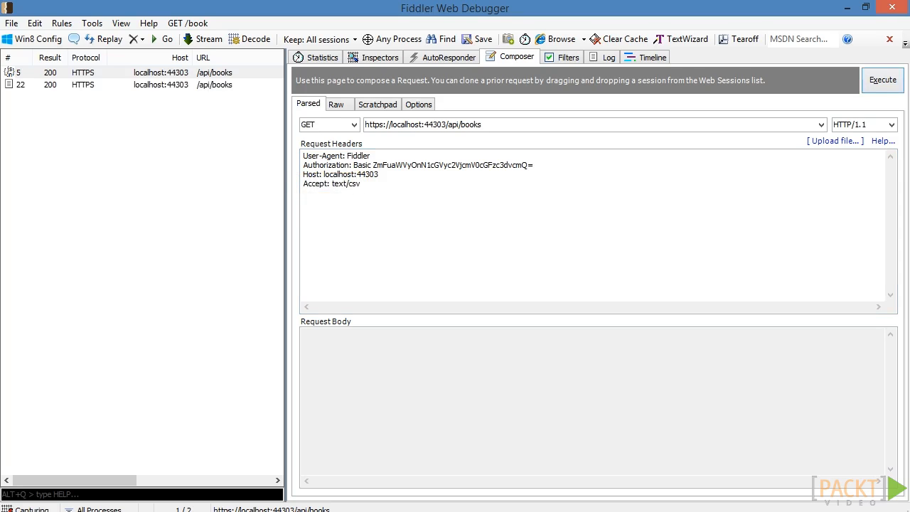
{"action": "left_click", "coordinate": [381, 57]}
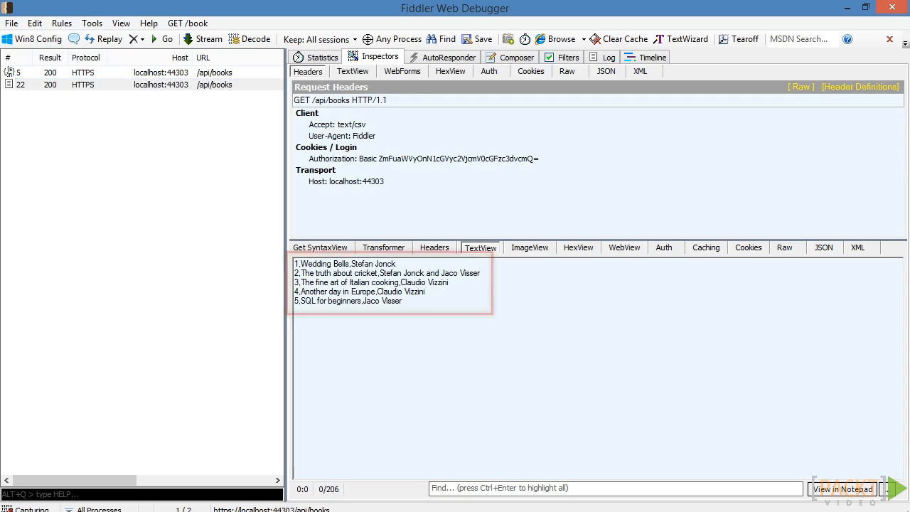